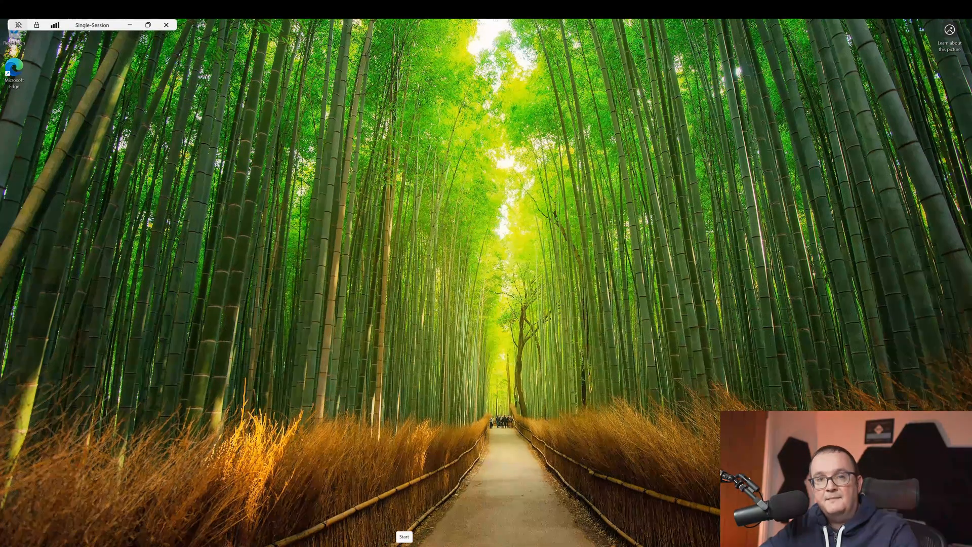
Step: Launch Windows App from a Start search for 'WINDOWS' and show the workspace Devices list
left_click(404, 536)
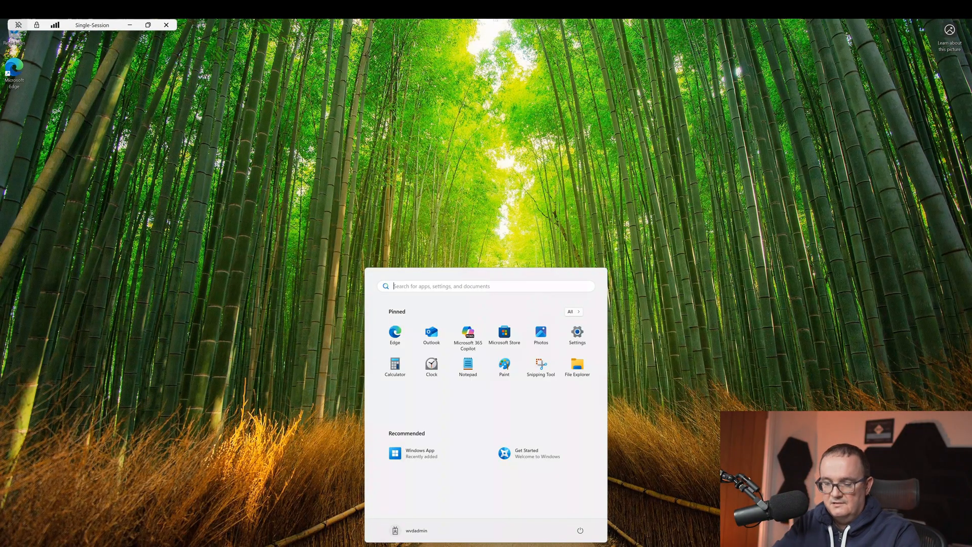
type("WINDOWS")
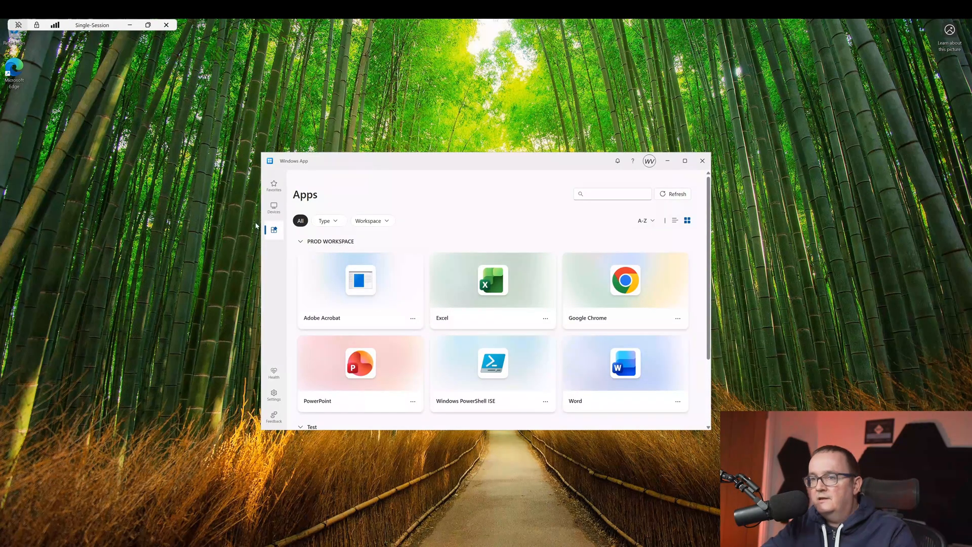
mouse_move(273, 208)
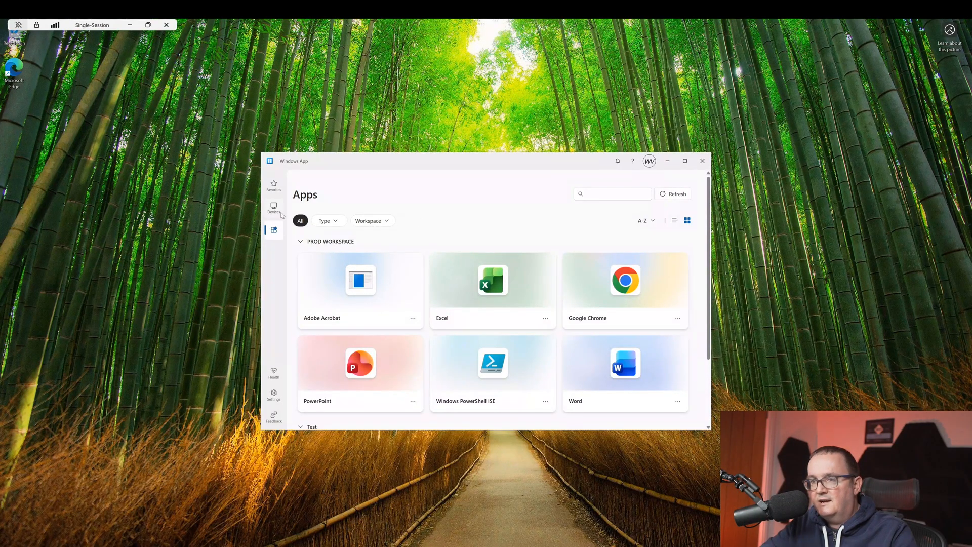
left_click(273, 207)
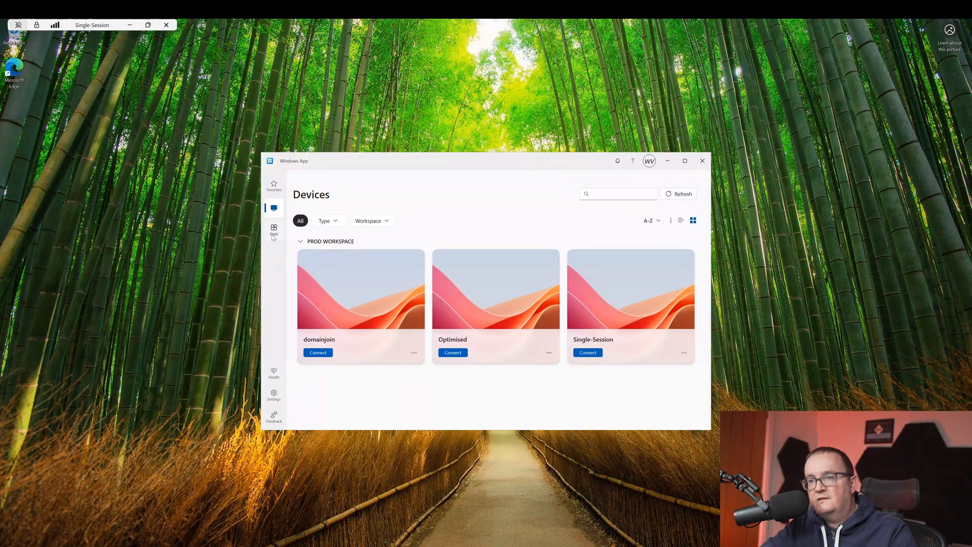
Step: Show the Apps list maximized, check 'Add remote resources to your Start Menu' in Settings, then bring up Start
left_click(273, 229)
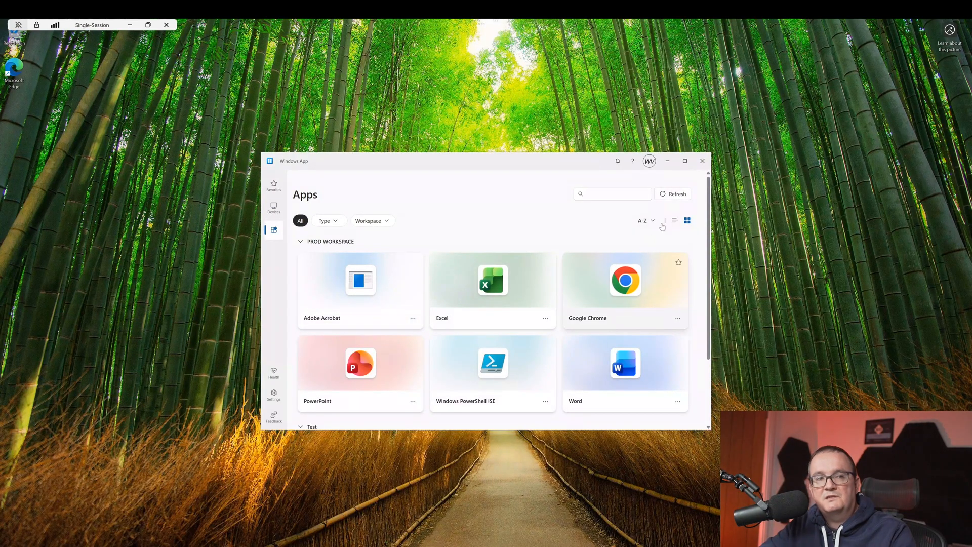
left_click(685, 161)
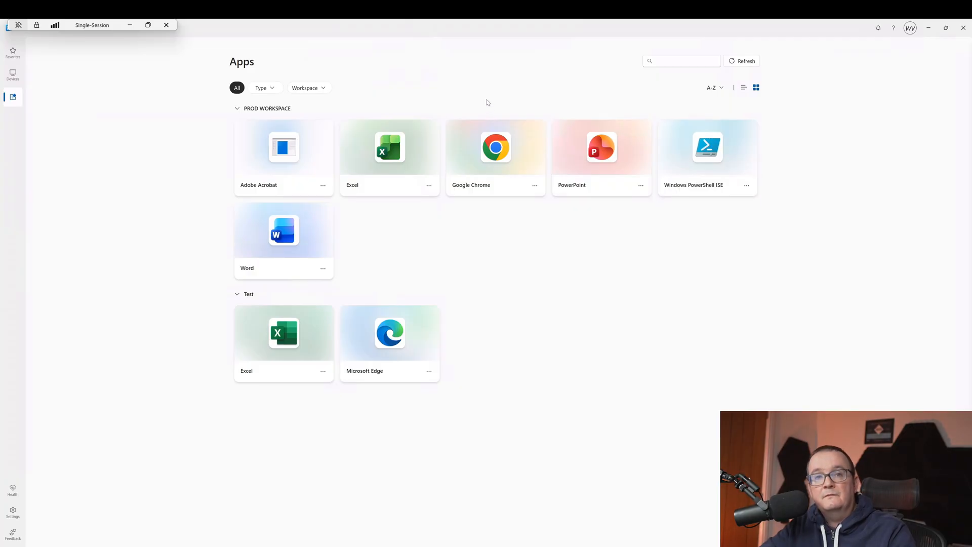
mouse_move(12, 512)
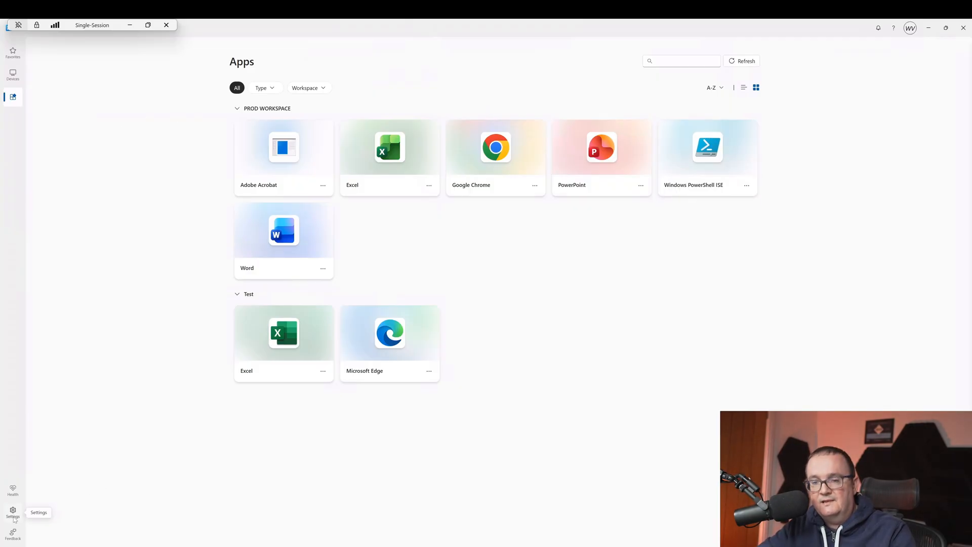
left_click(12, 509)
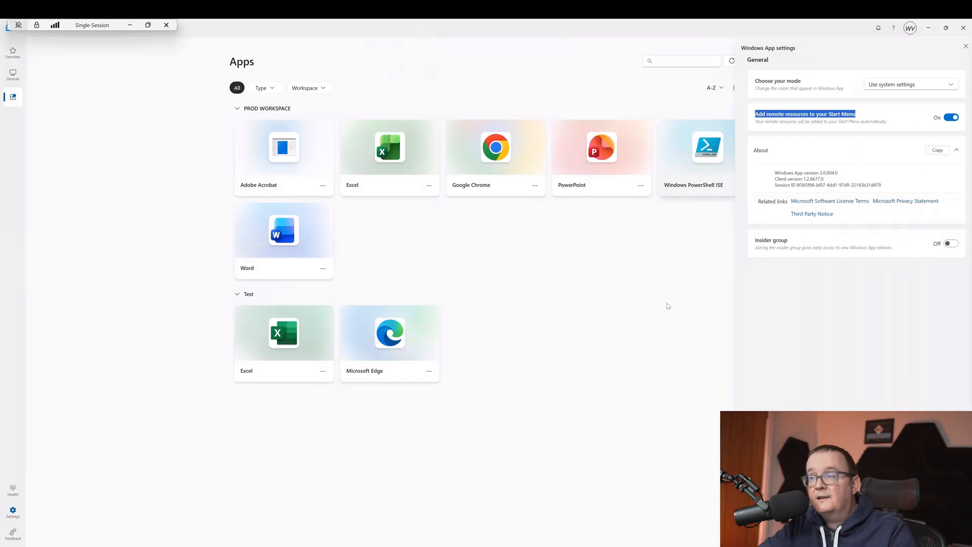
left_click(965, 46)
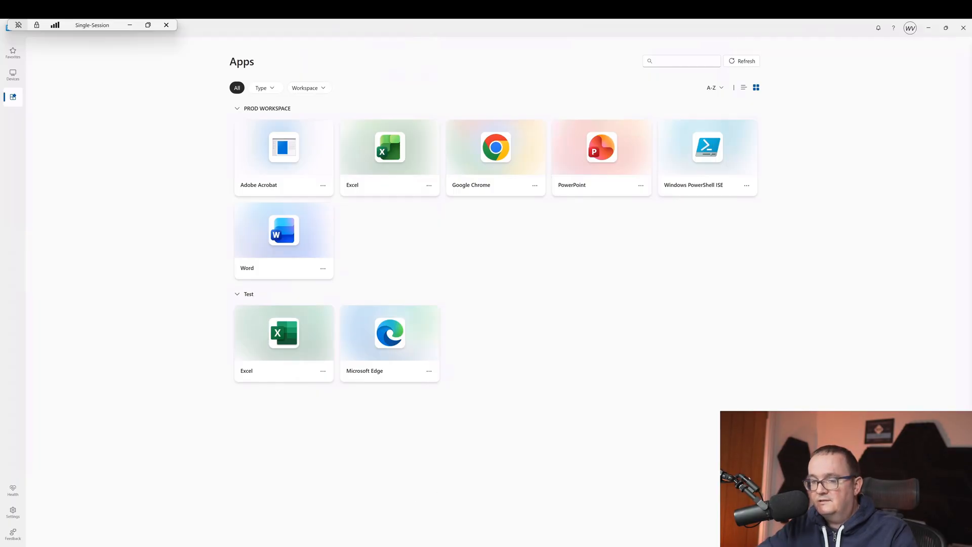
key("Super")
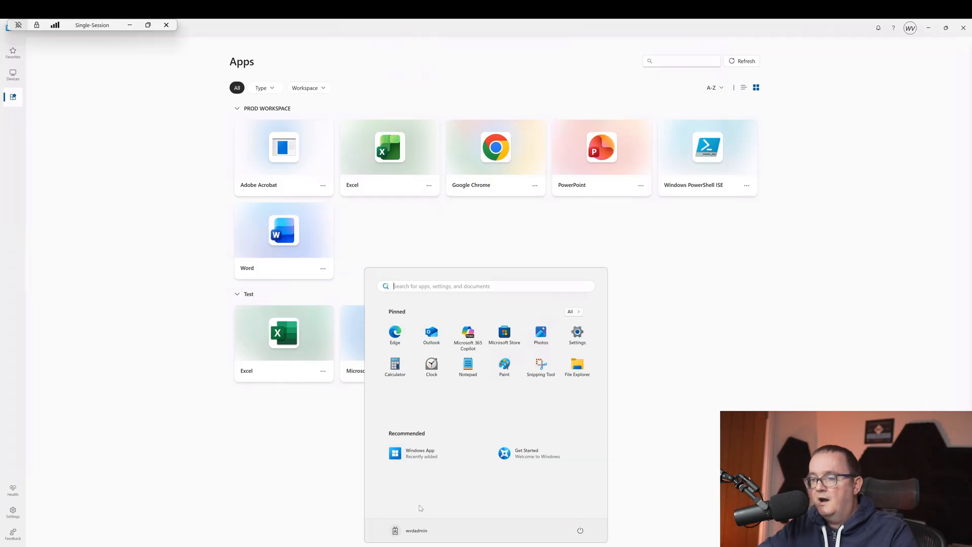
Step: Browse the Start menu's All apps list down to the workspace apps and launch one
left_click(570, 311)
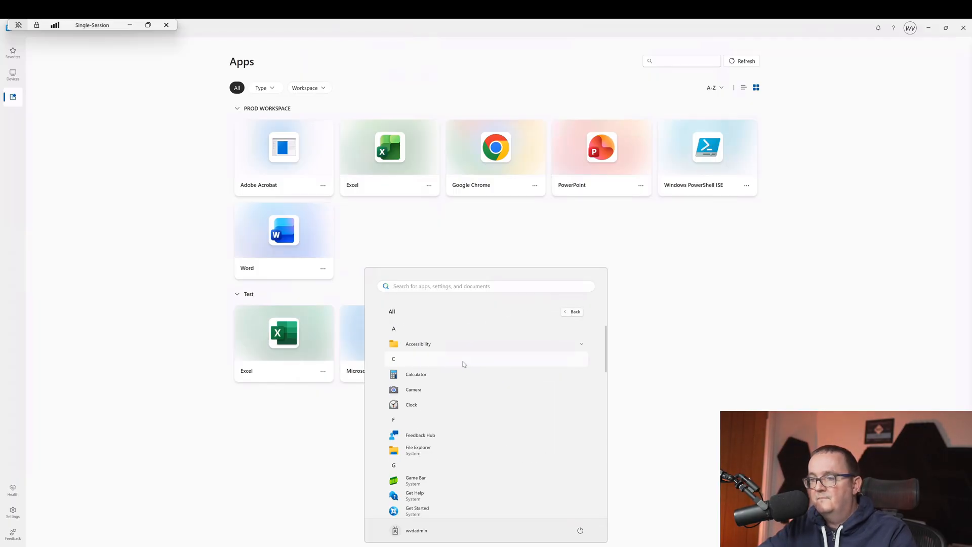
scroll("down", 3)
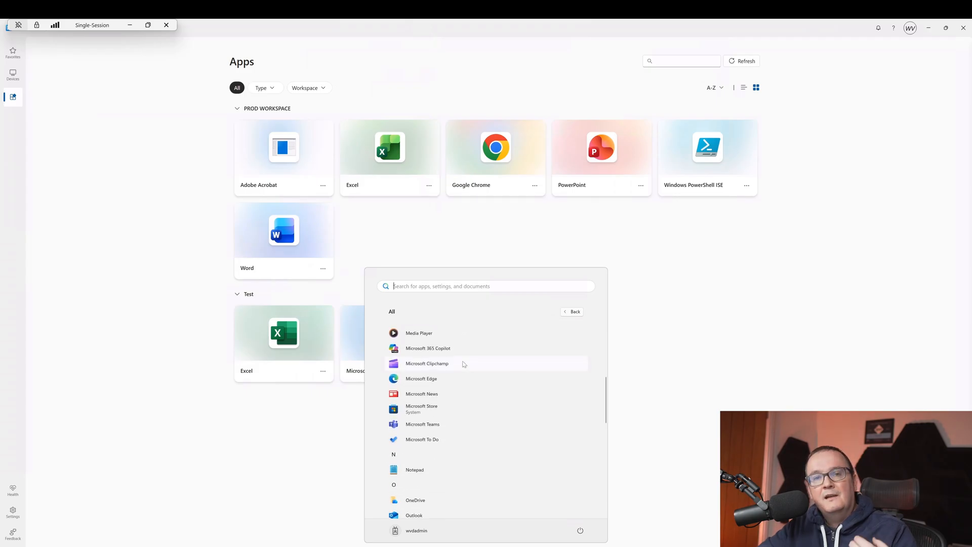
scroll("down", 3)
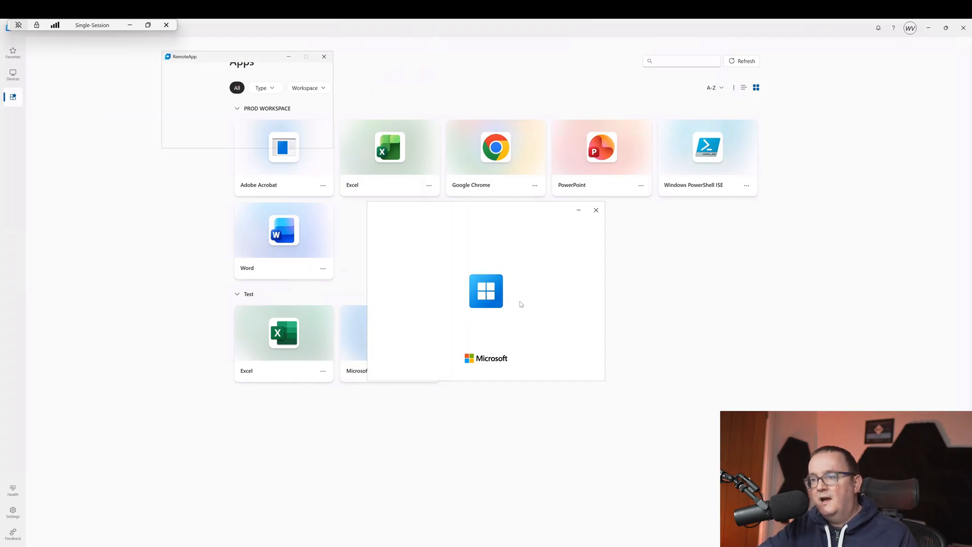
Step: Launch Word from the workspace tiles and expand the PROD WORKSPACE folder under Start > All
left_click(283, 147)
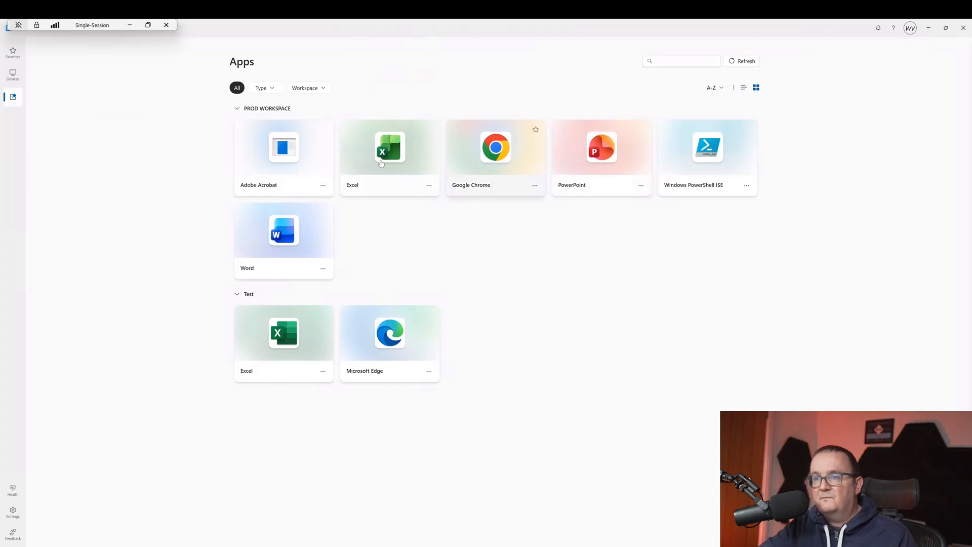
mouse_move(284, 231)
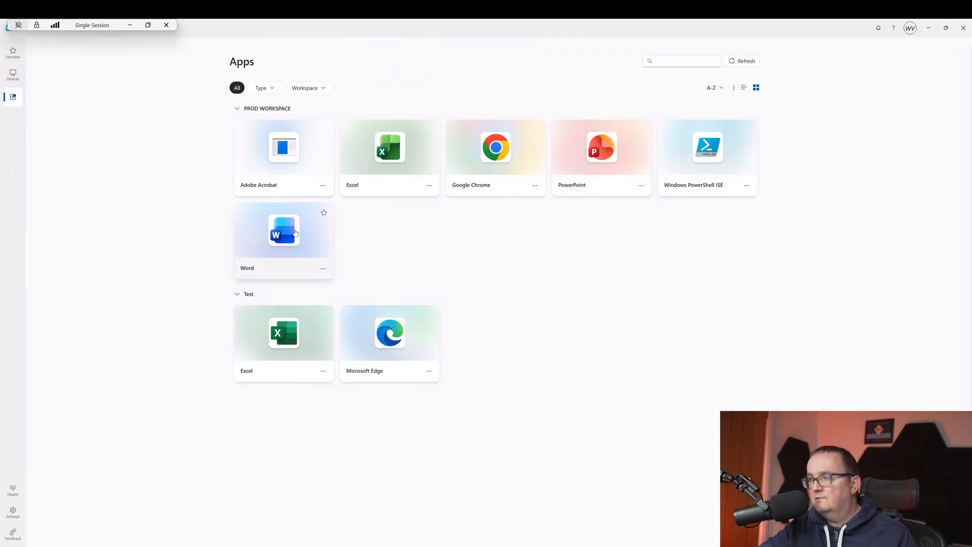
double_click(283, 229)
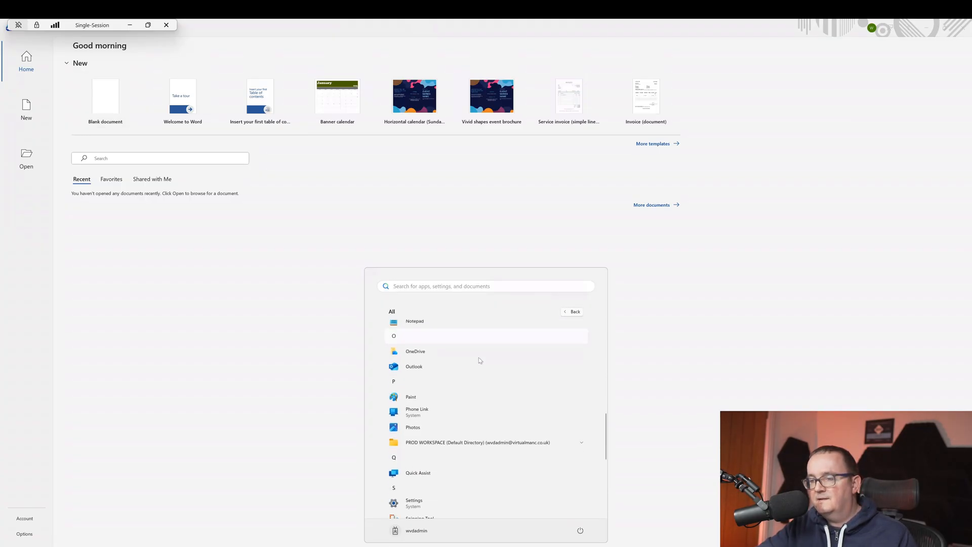
left_click(476, 443)
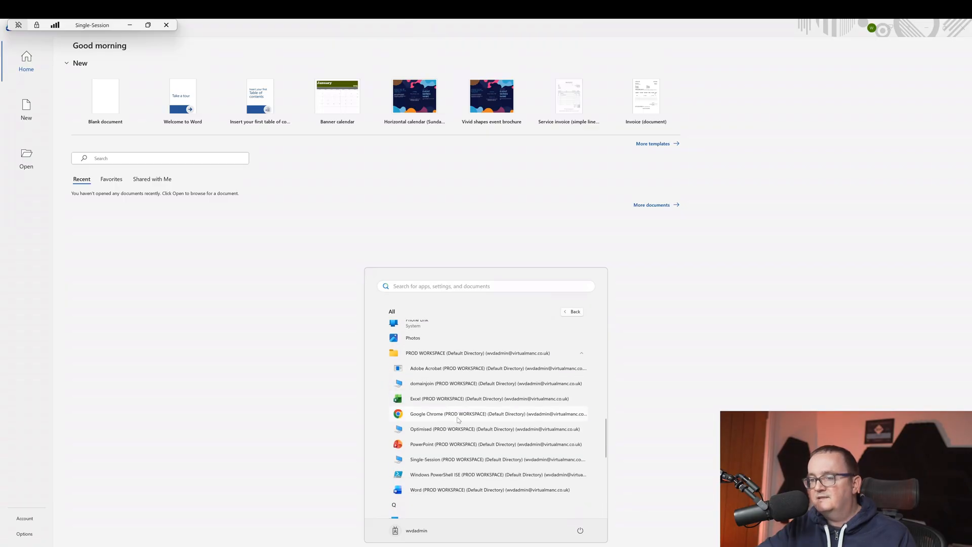
mouse_move(437, 448)
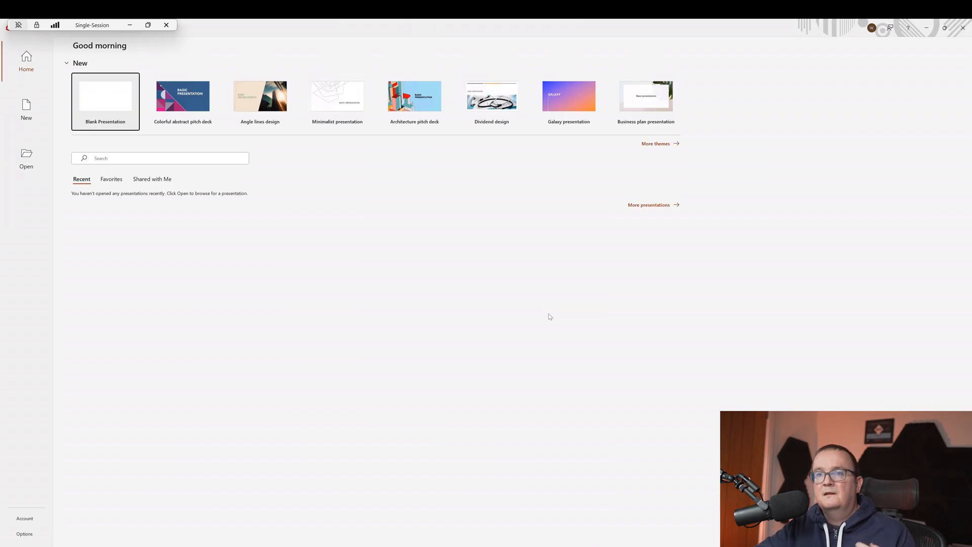
mouse_move(137, 99)
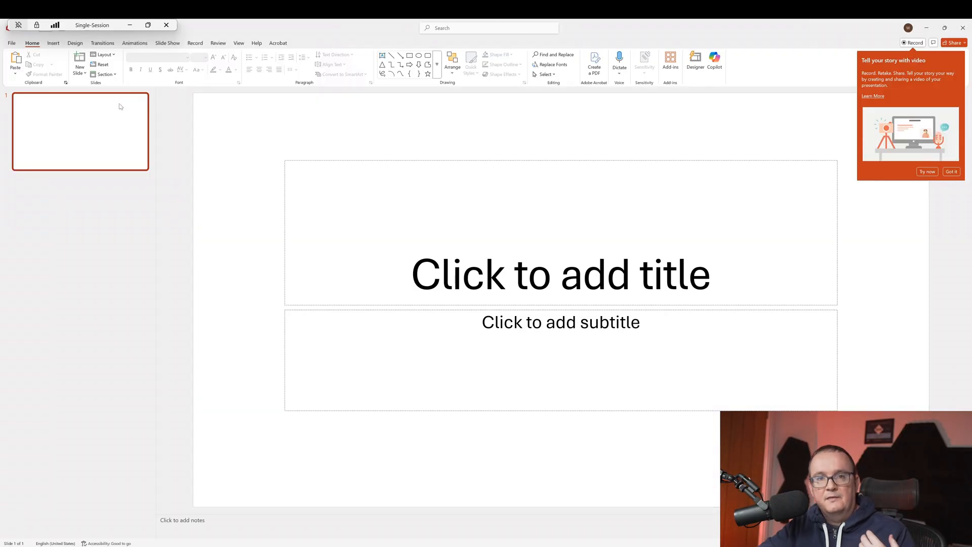
Step: Restore the blank PowerPoint window down so Word's start screen shows behind it
left_click(694, 65)
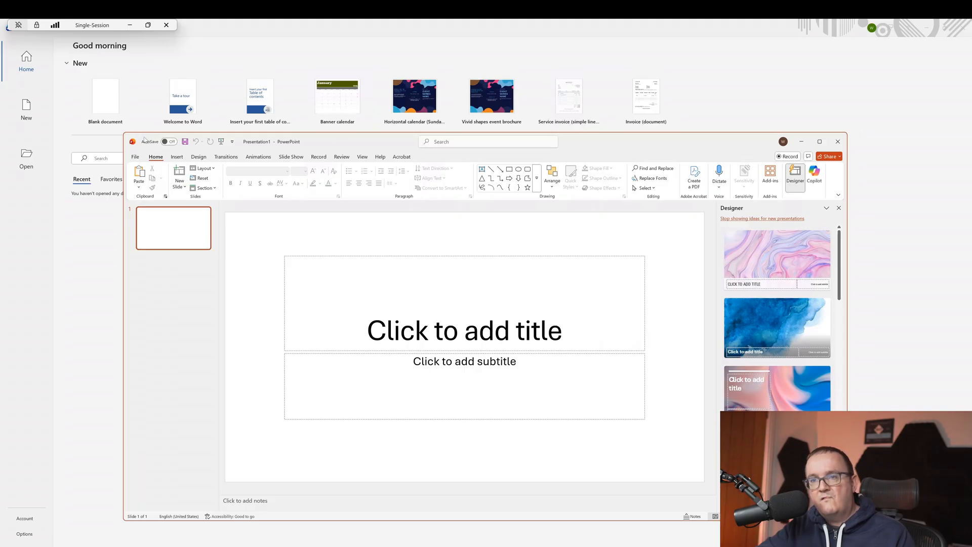
mouse_move(165, 141)
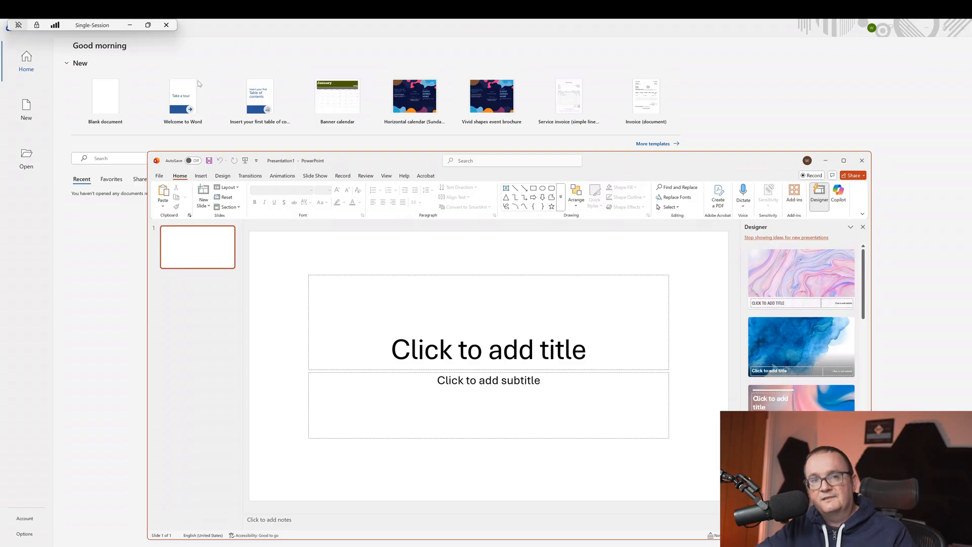
mouse_move(250, 46)
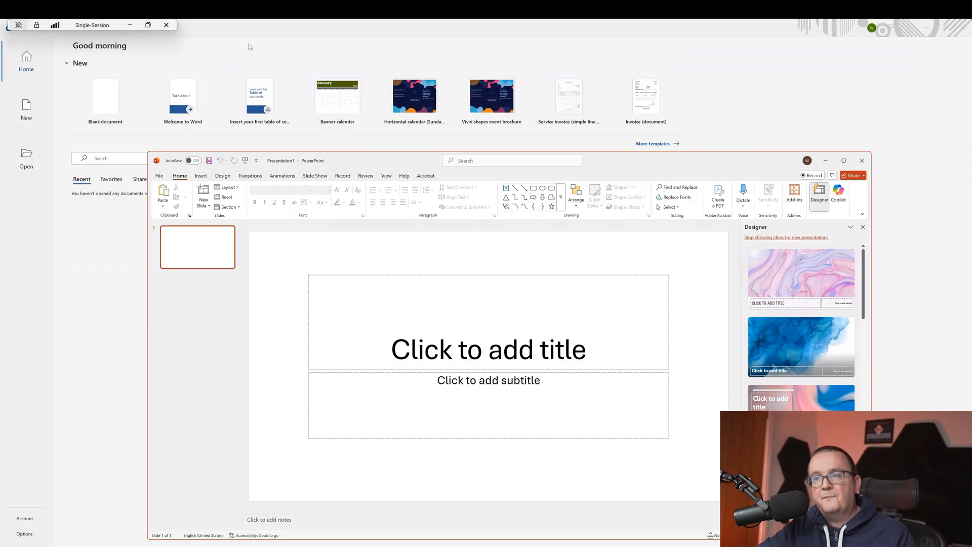
mouse_move(207, 51)
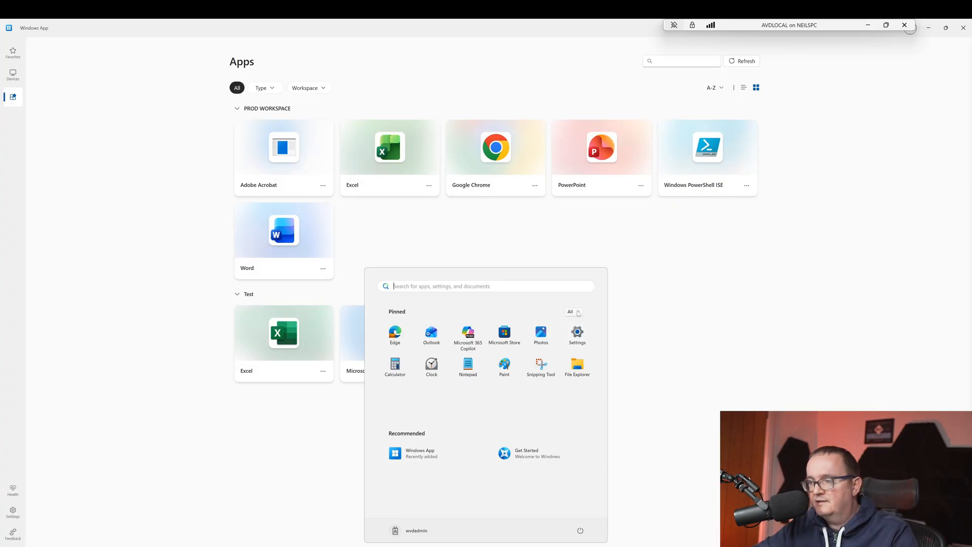
Step: Switch 'Add remote resources to your Start Menu' to On in Windows App settings
left_click(570, 311)
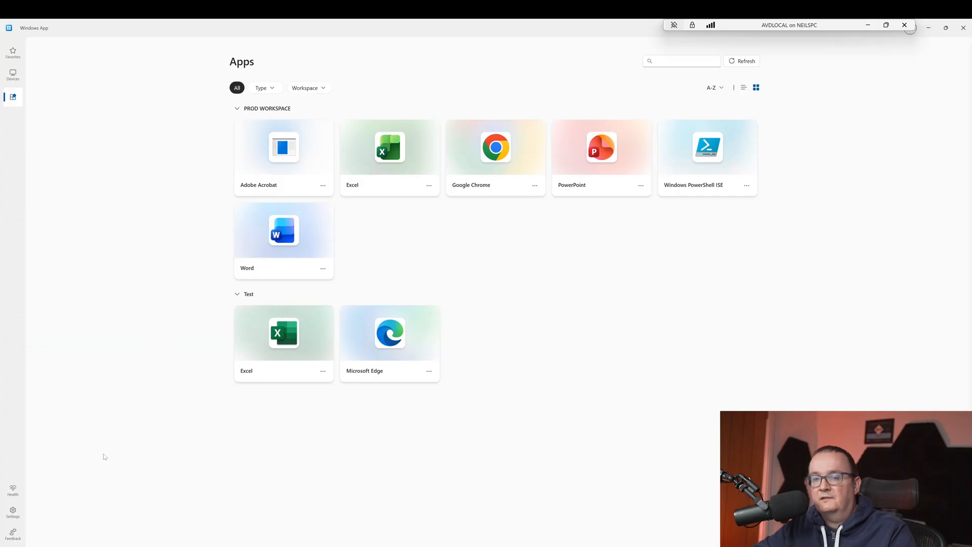
left_click(12, 512)
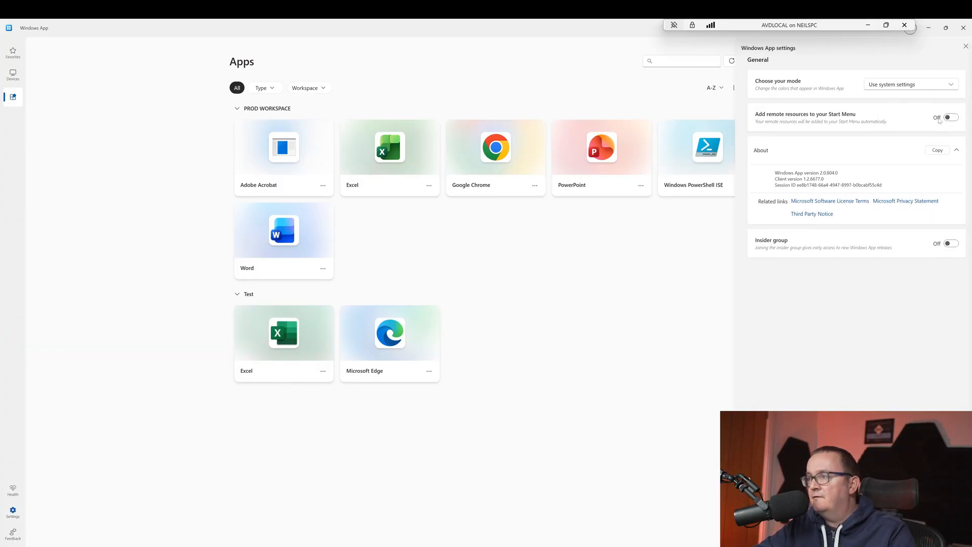
left_click(950, 118)
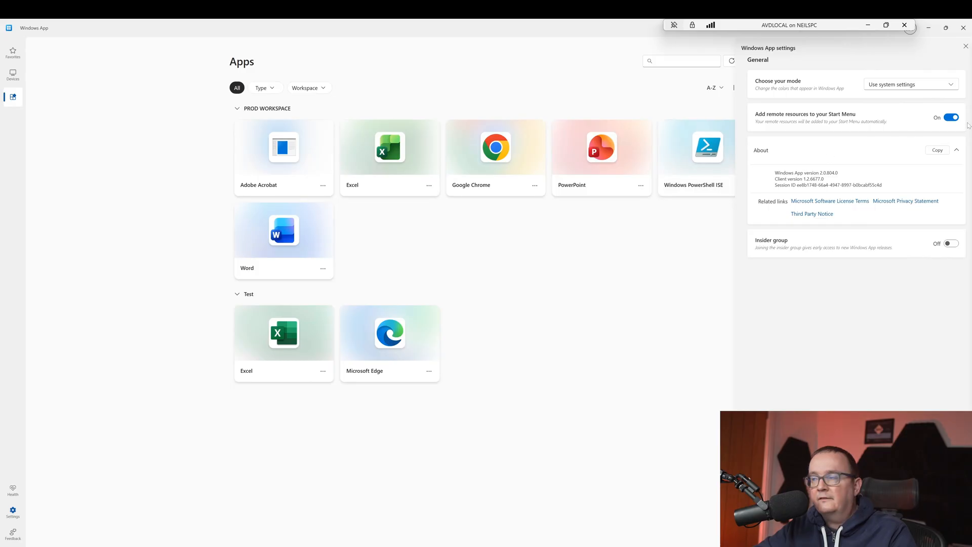
Step: Show the PROD WORKSPACE folder of remote apps in the Start menu's All apps list
left_click(965, 45)
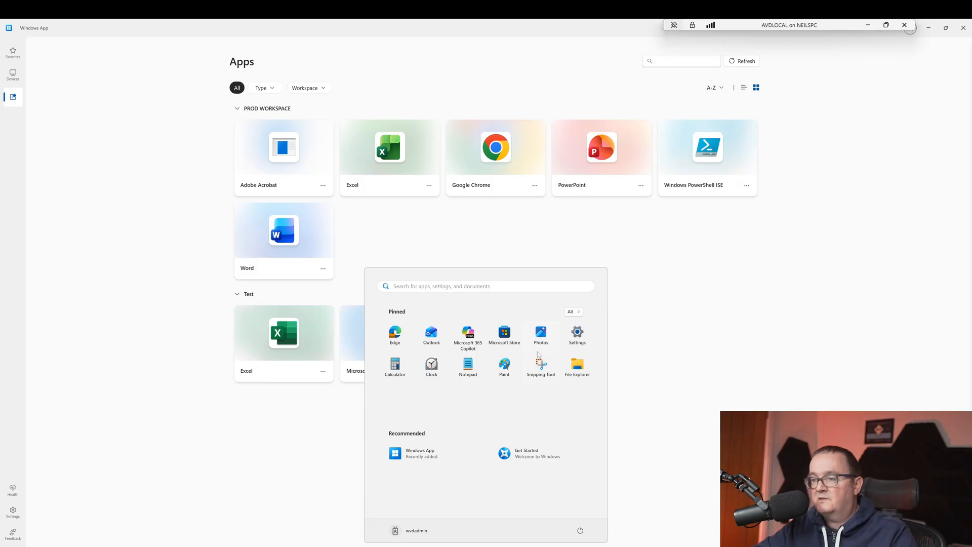
left_click(571, 312)
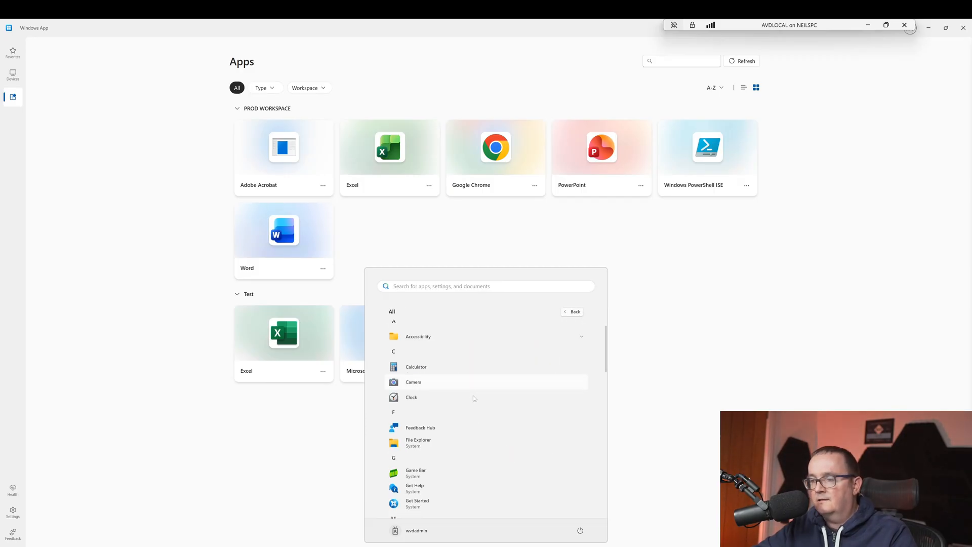
scroll("down", 3)
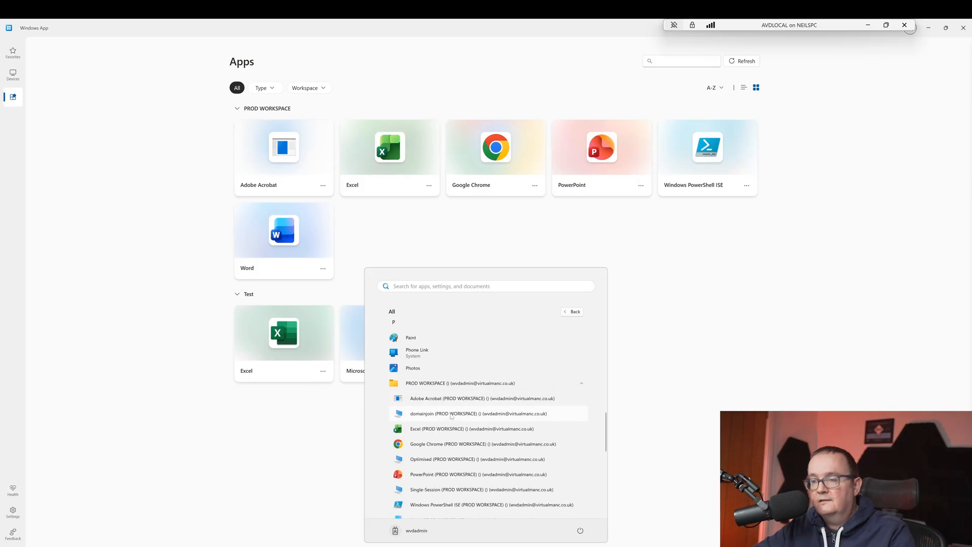
mouse_move(446, 428)
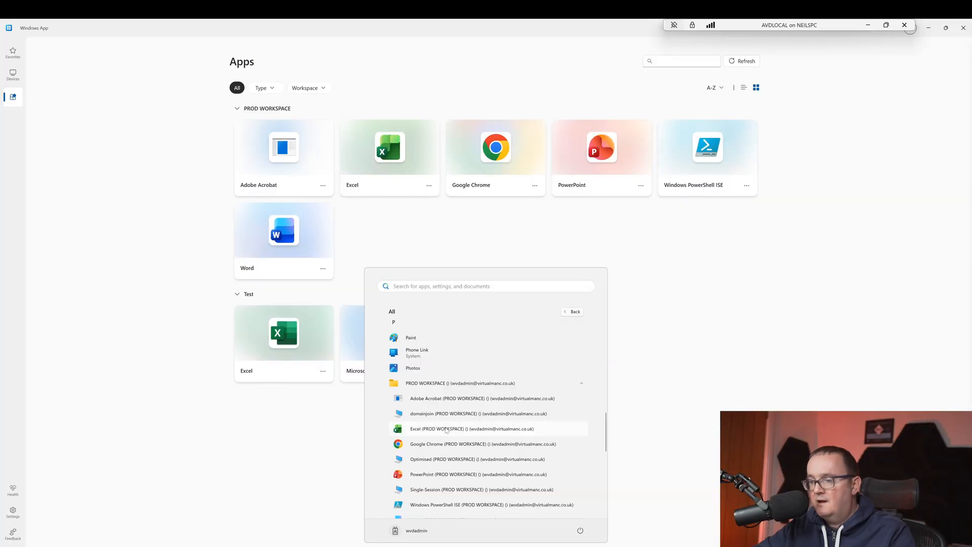